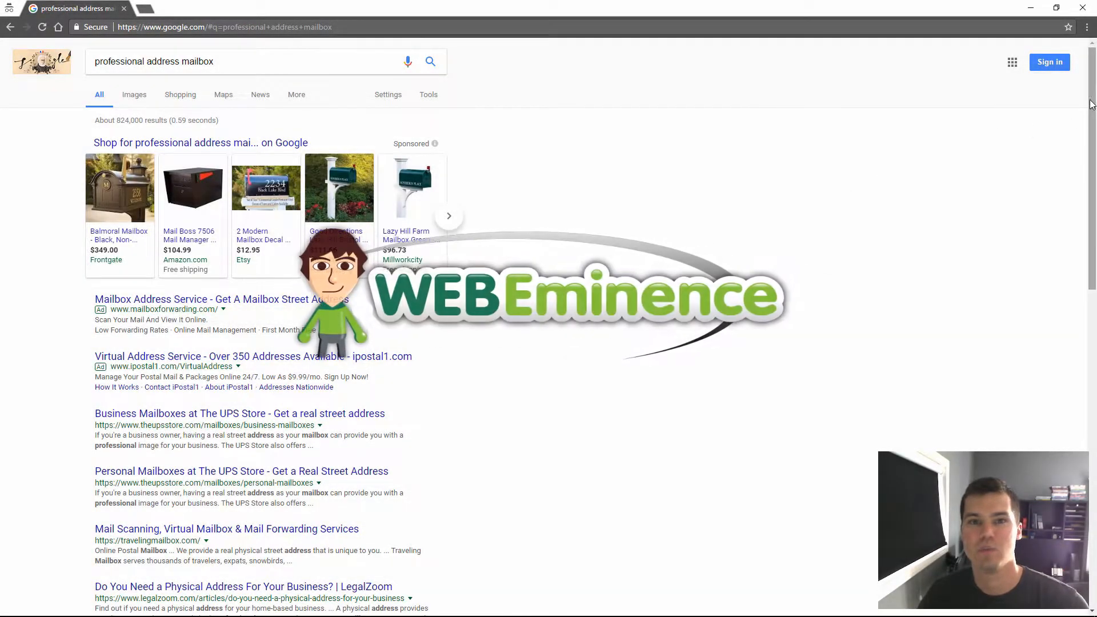
Choose a new ad type from the + Ad menu in the Professional Address ad group.
scroll(down, 3)
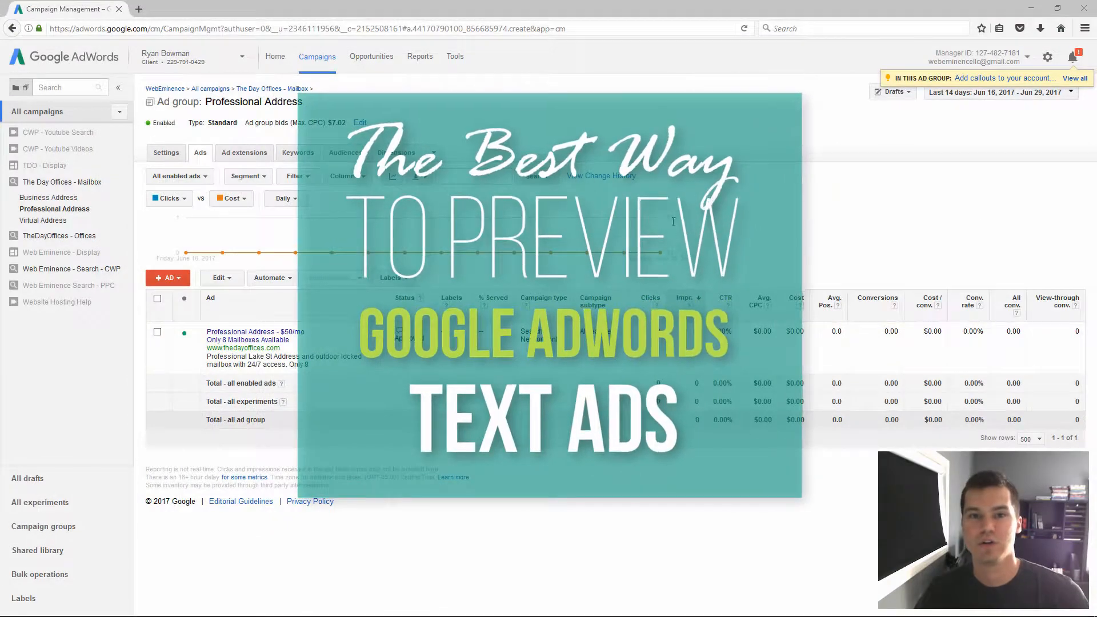
click(167, 278)
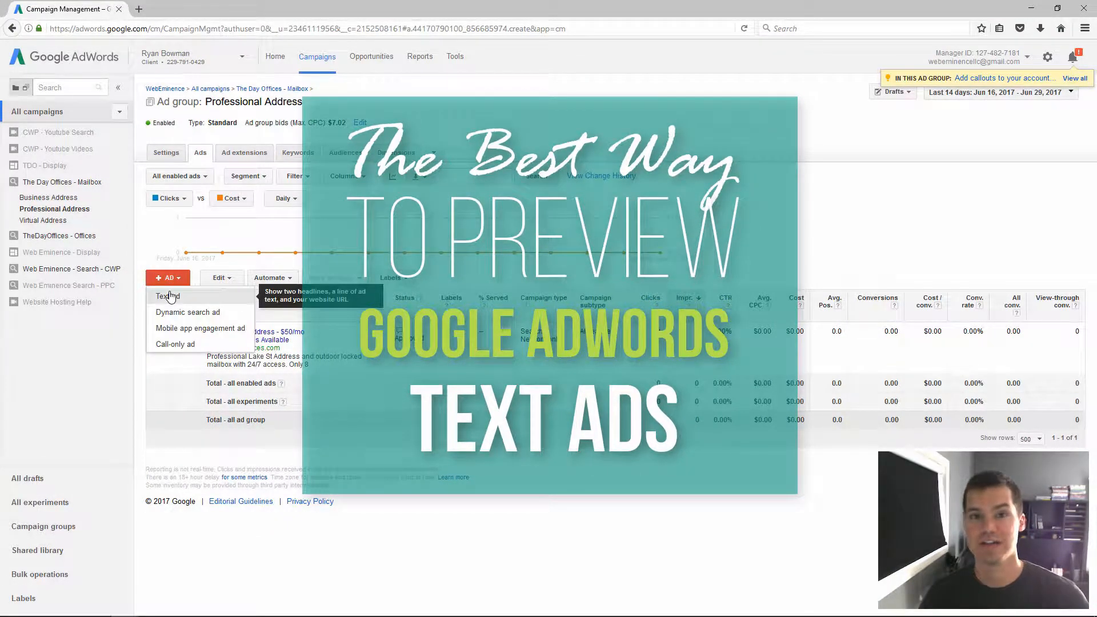
click(165, 296)
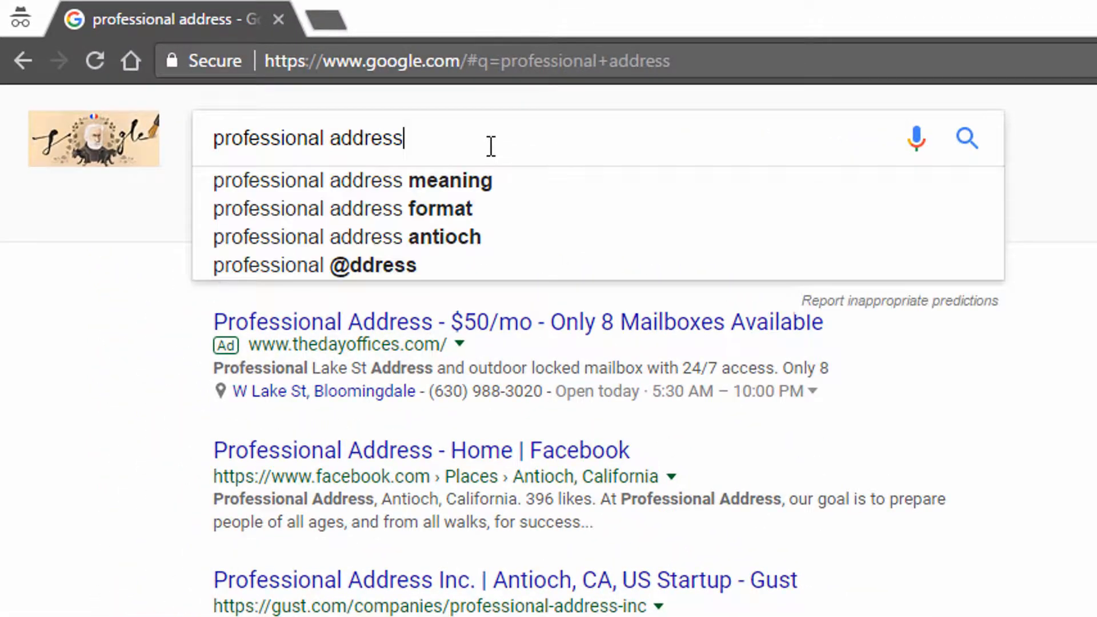
mouse_move(819, 498)
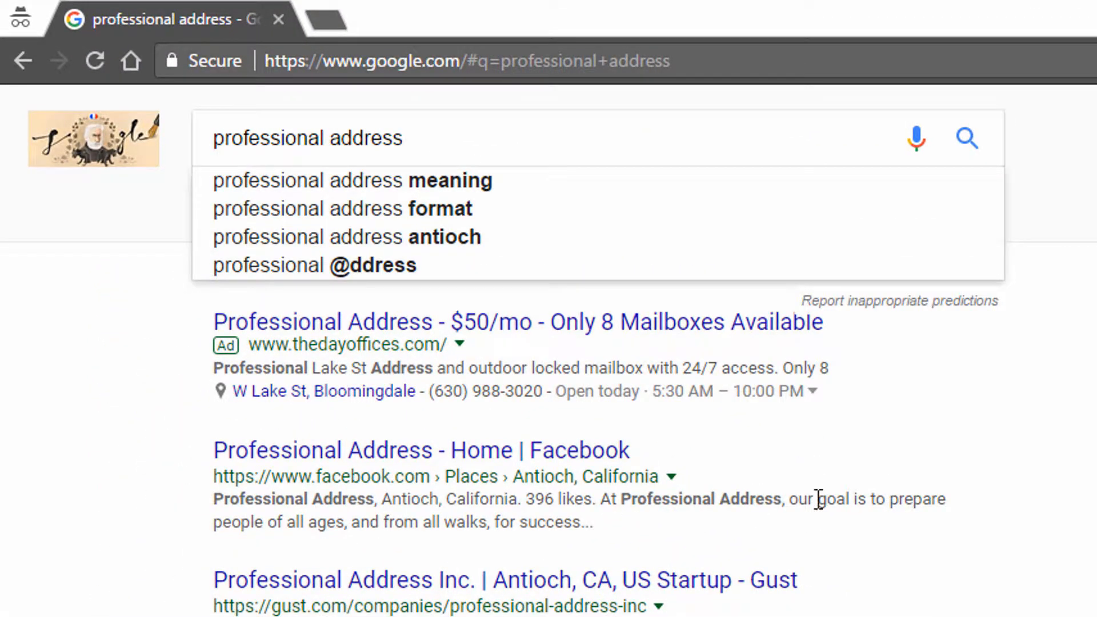
mouse_move(505, 150)
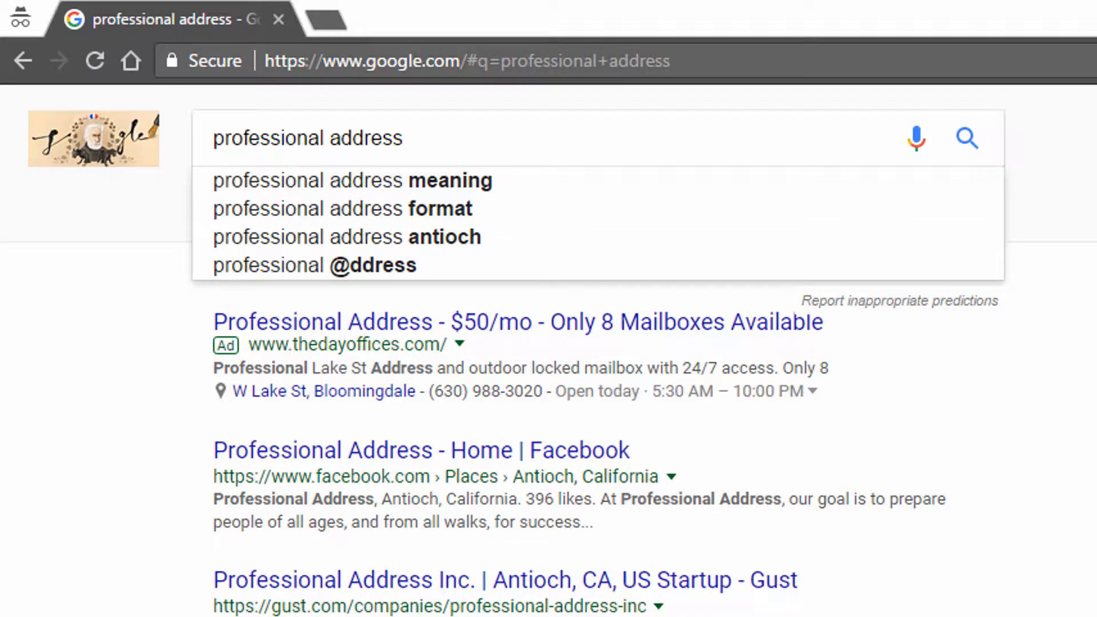
mouse_move(418, 117)
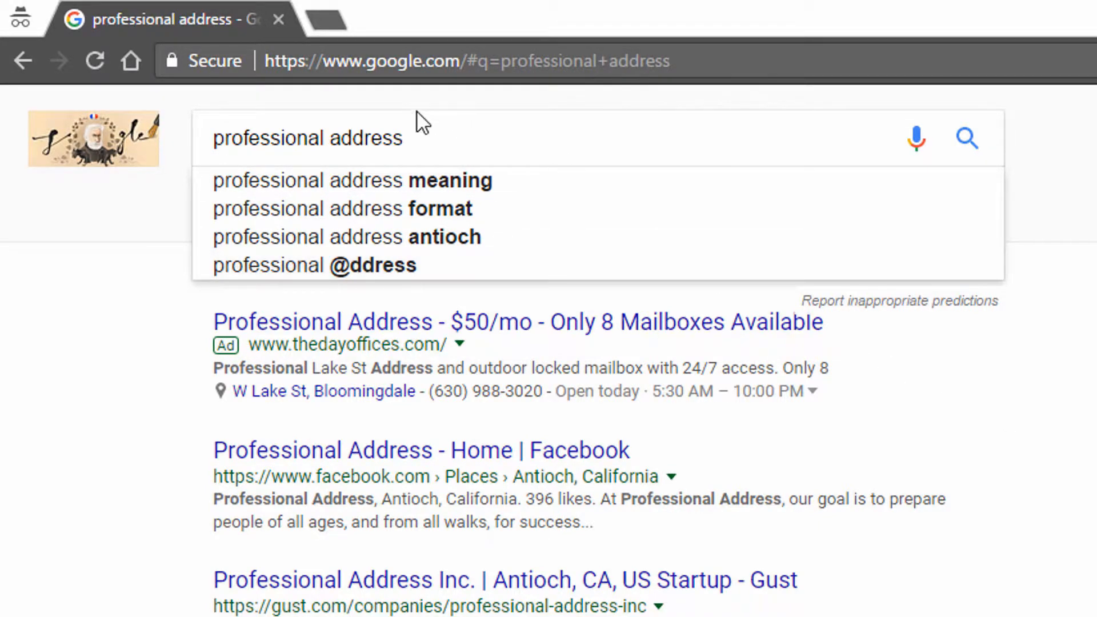
mouse_move(338, 344)
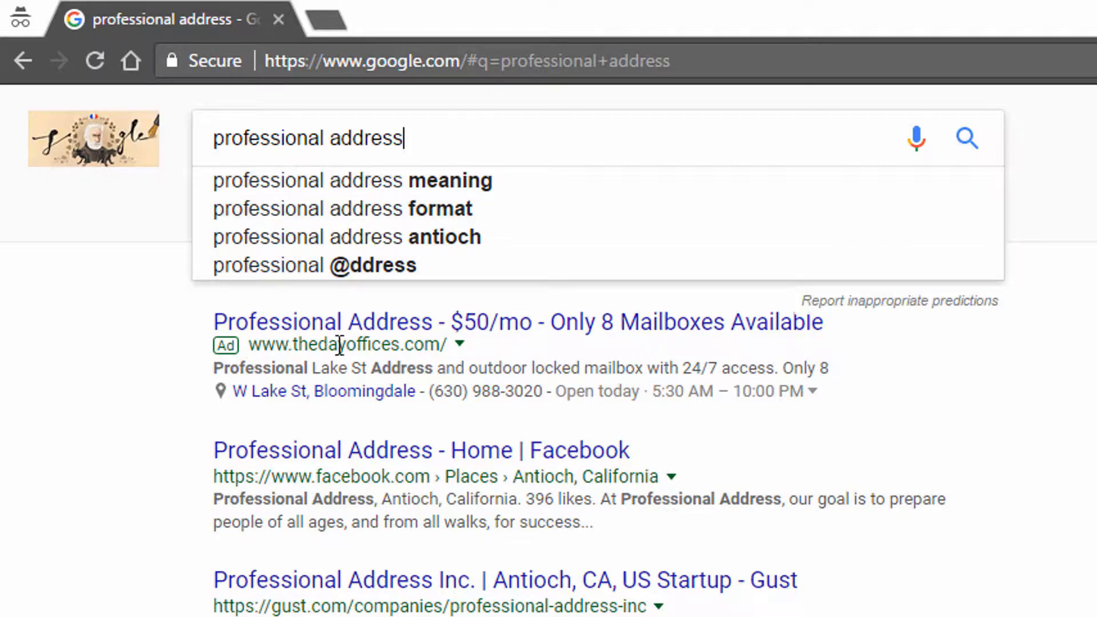
mouse_move(147, 506)
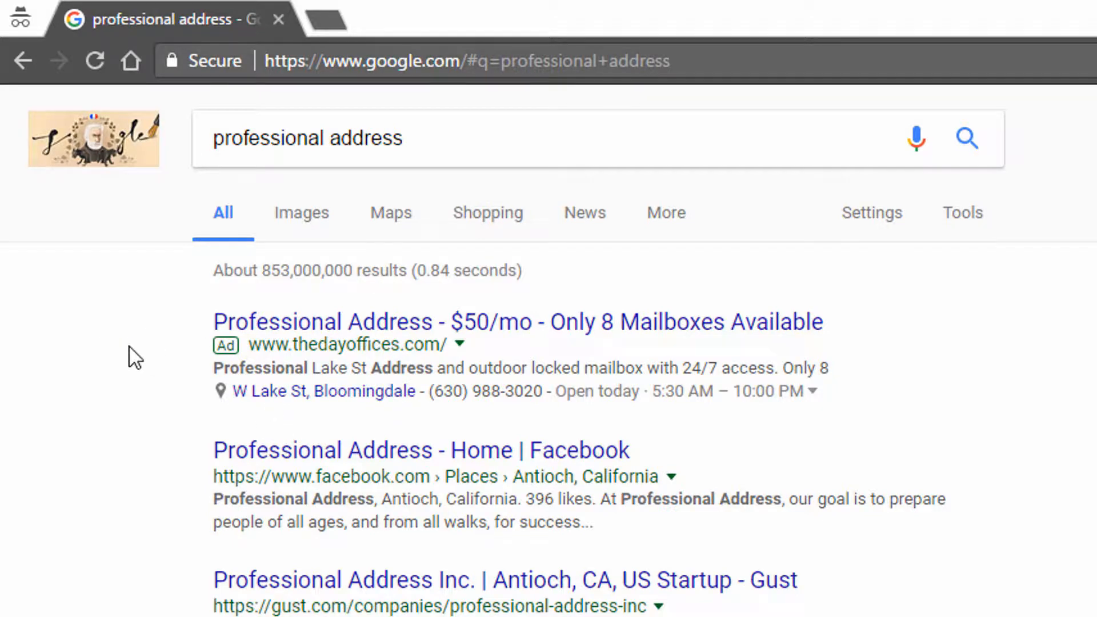
mouse_move(130, 479)
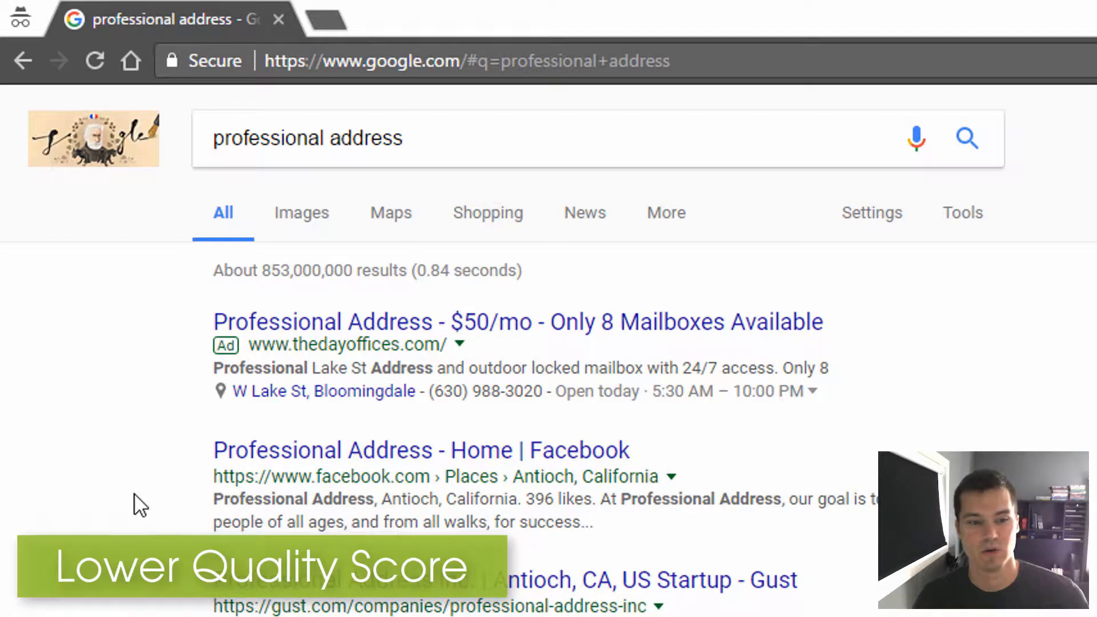
mouse_move(69, 525)
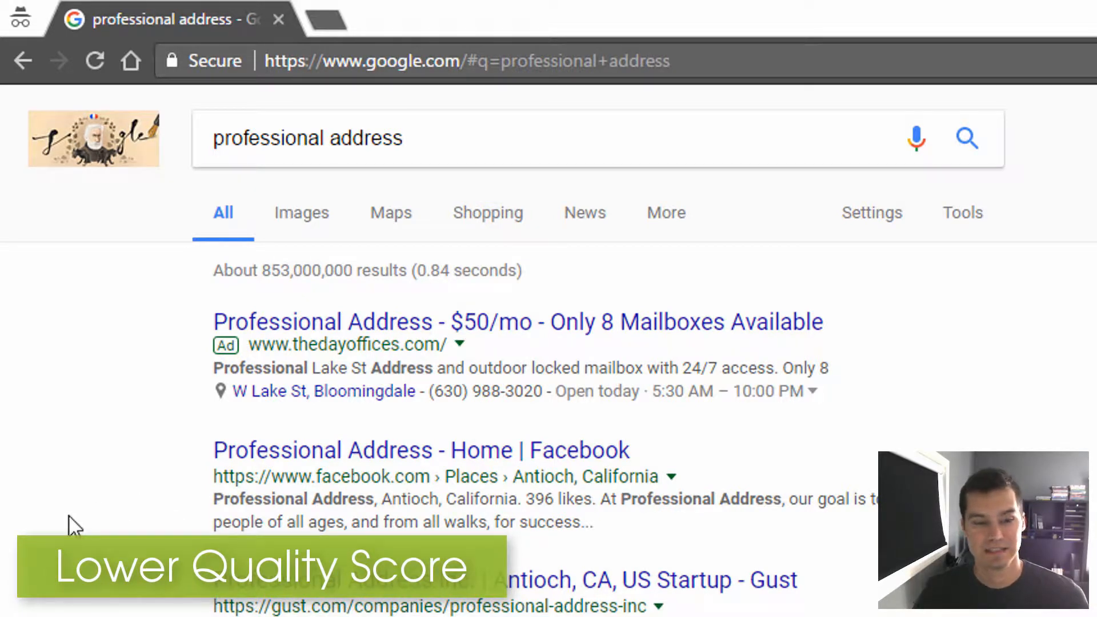
mouse_move(805, 493)
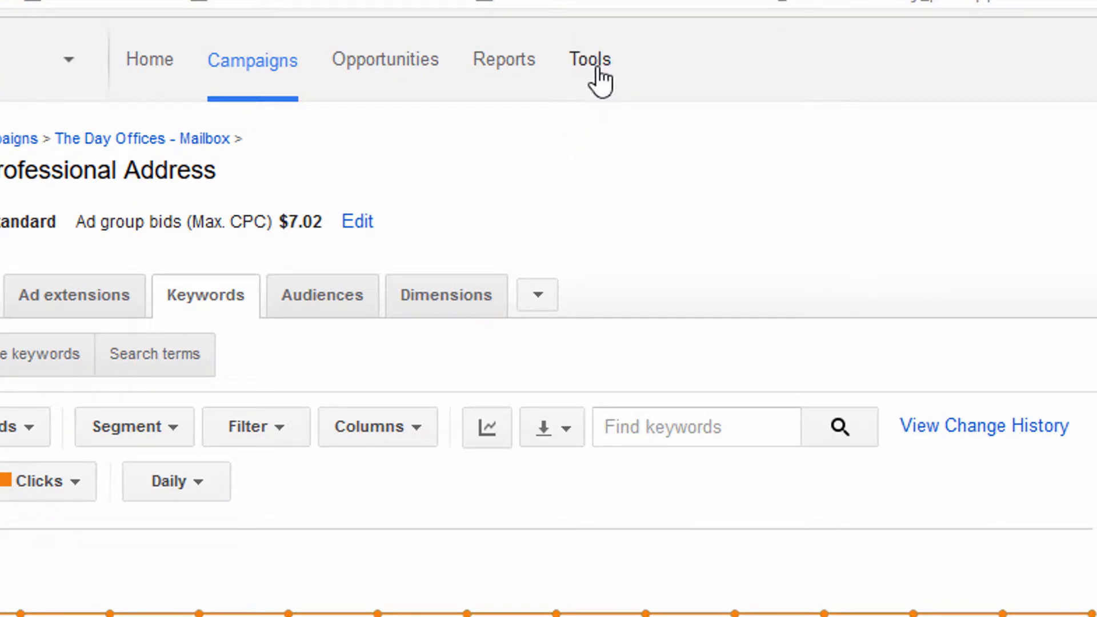
Show the Tools menu containing Ad Preview and Diagnosis.
click(590, 59)
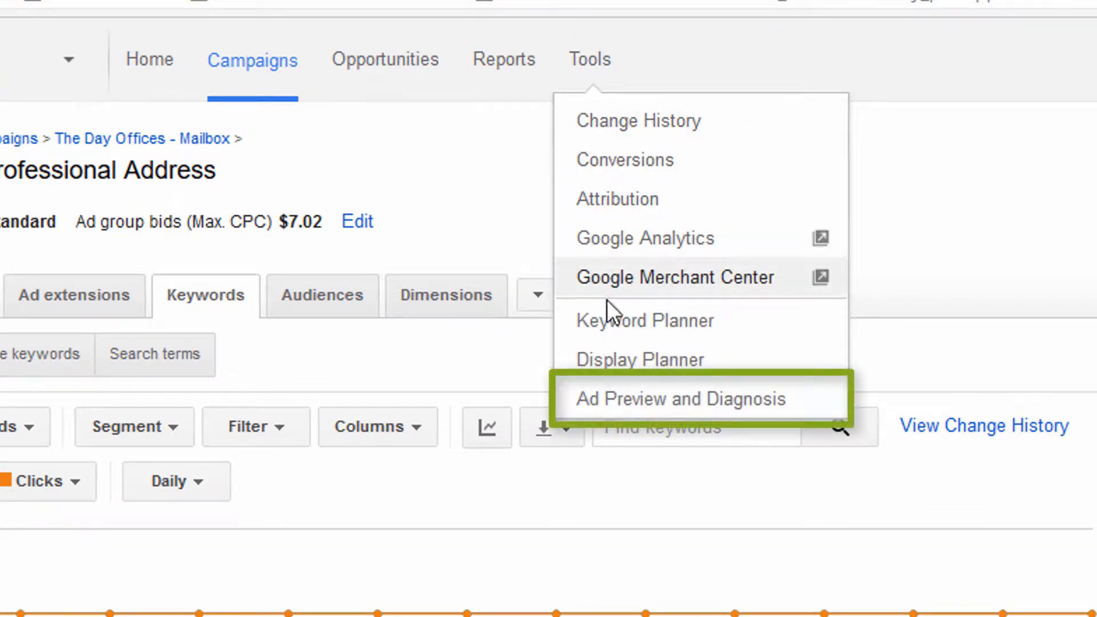
mouse_move(800, 408)
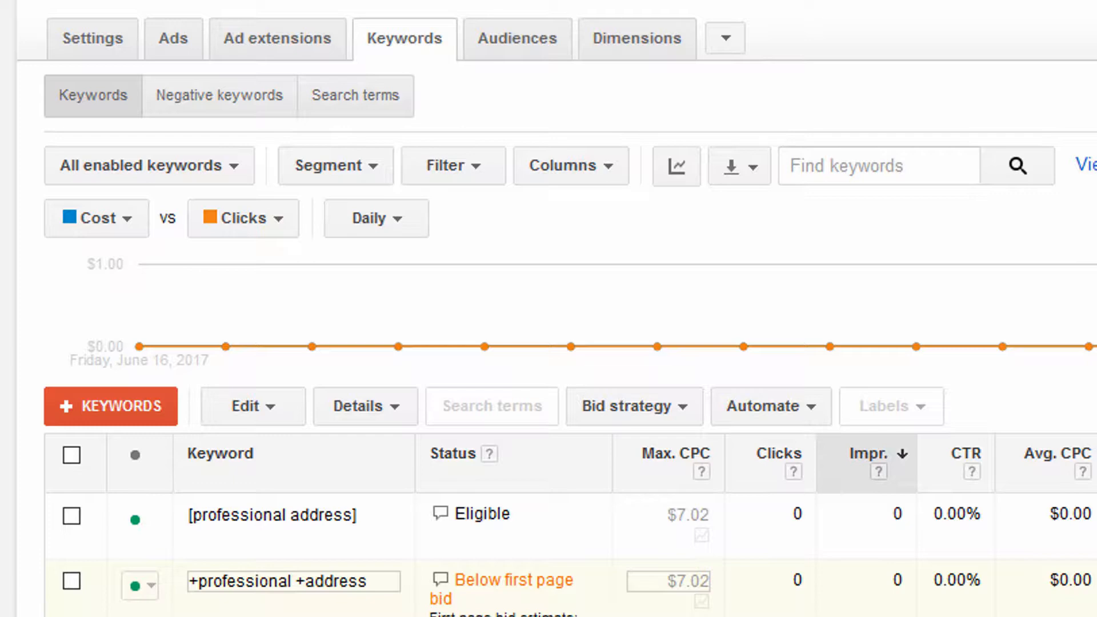
scroll(down, 3)
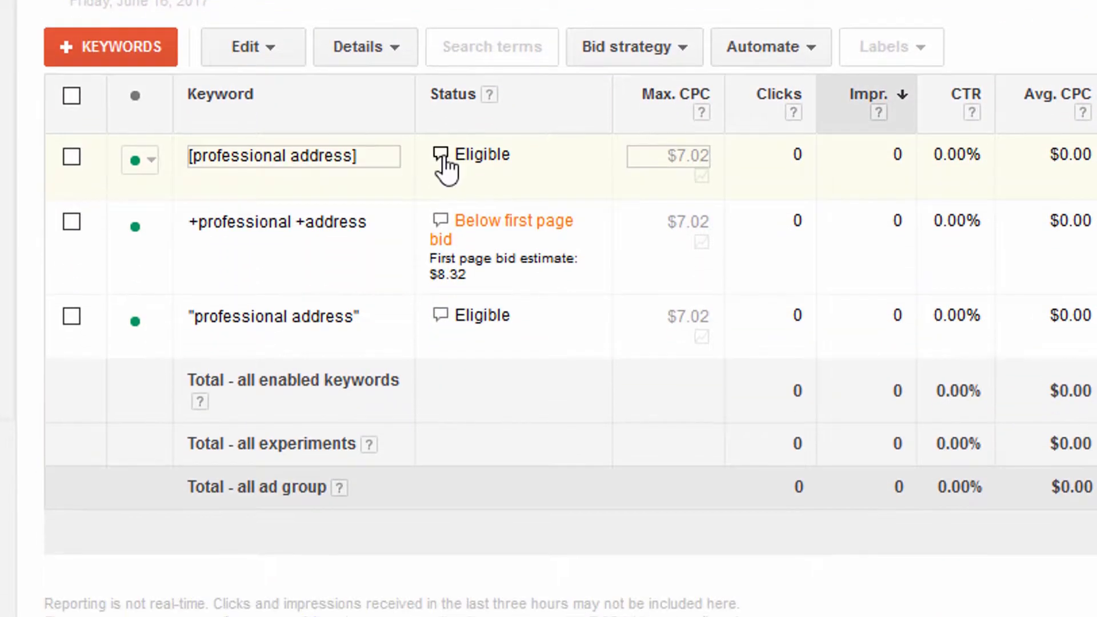
click(440, 154)
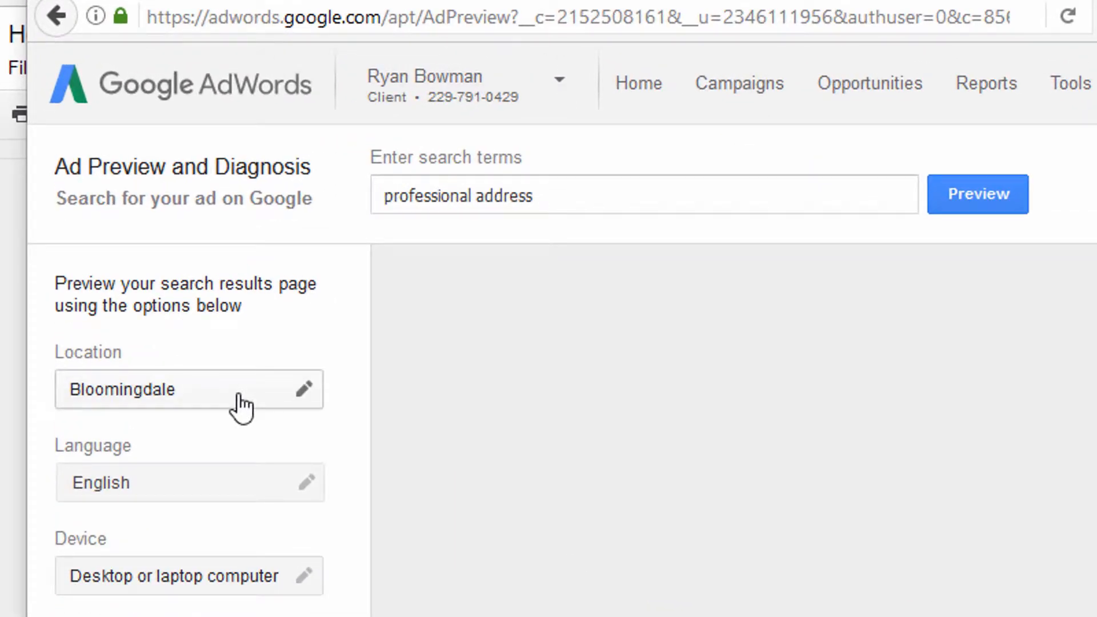
mouse_move(214, 461)
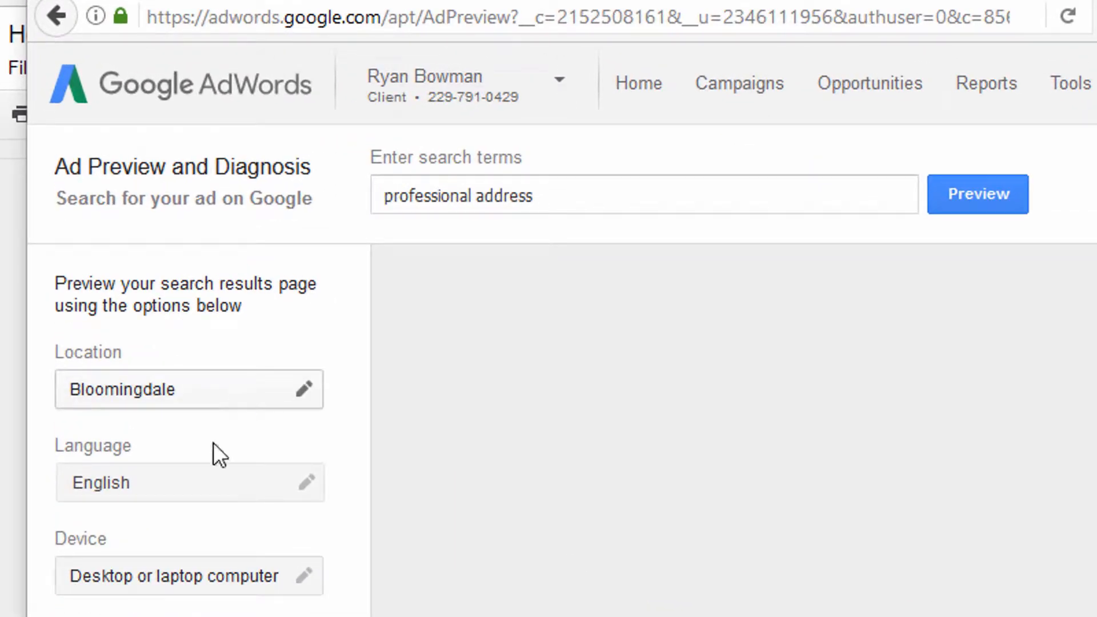
click(978, 193)
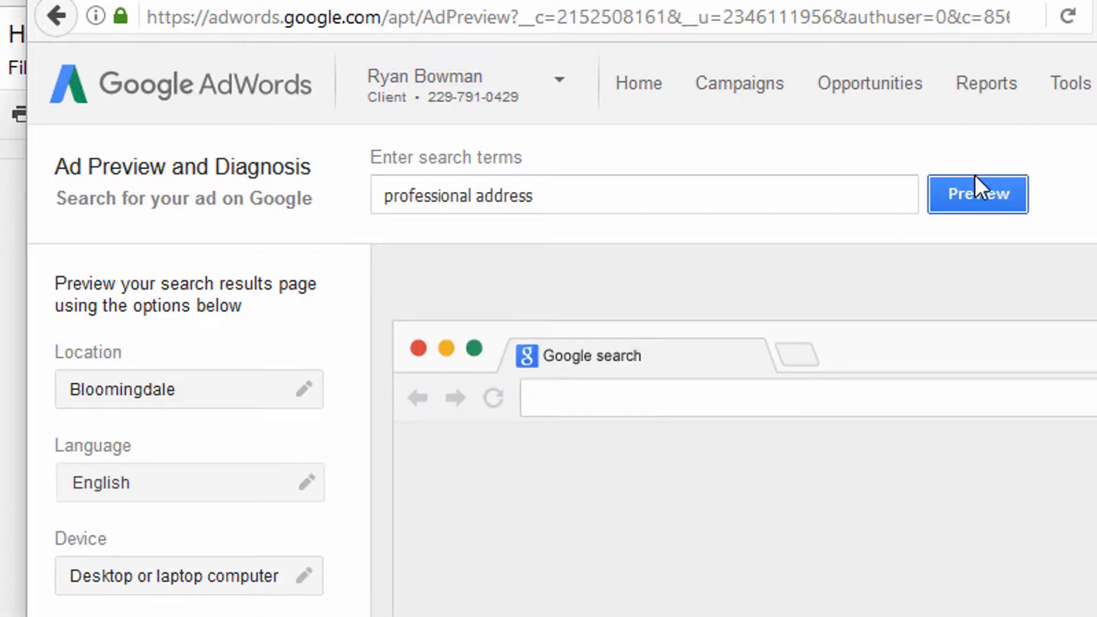
click(978, 194)
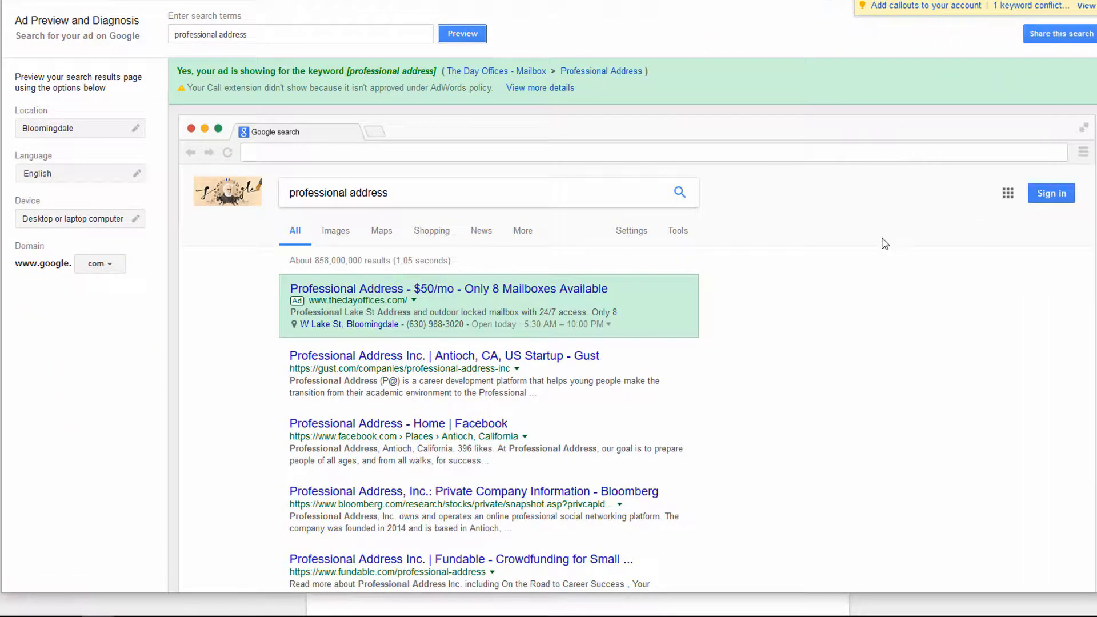
mouse_move(211, 310)
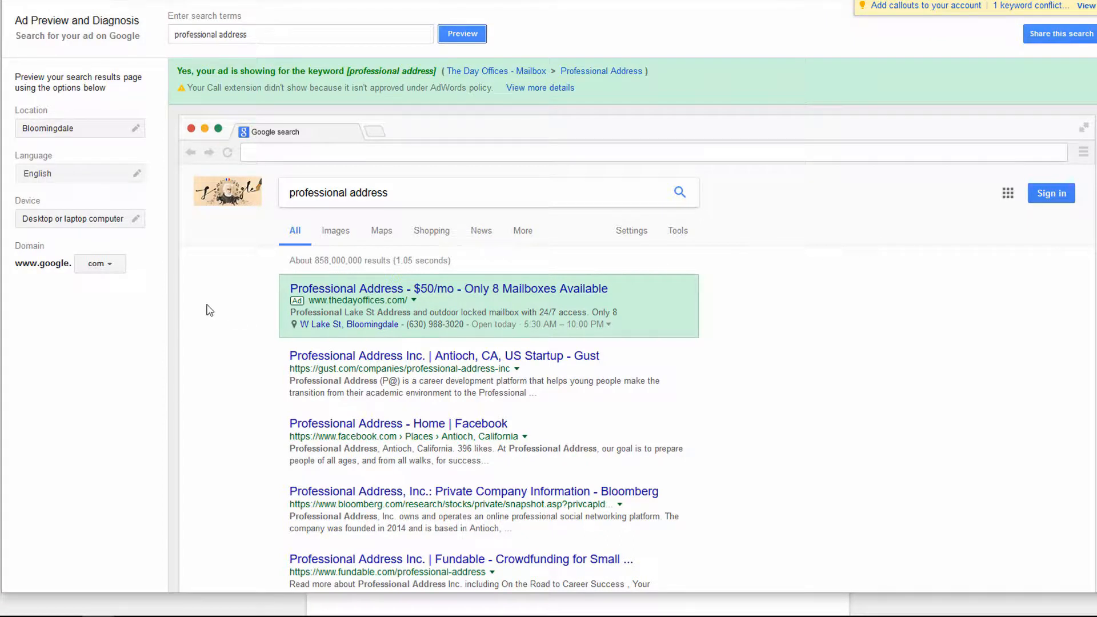
mouse_move(232, 311)
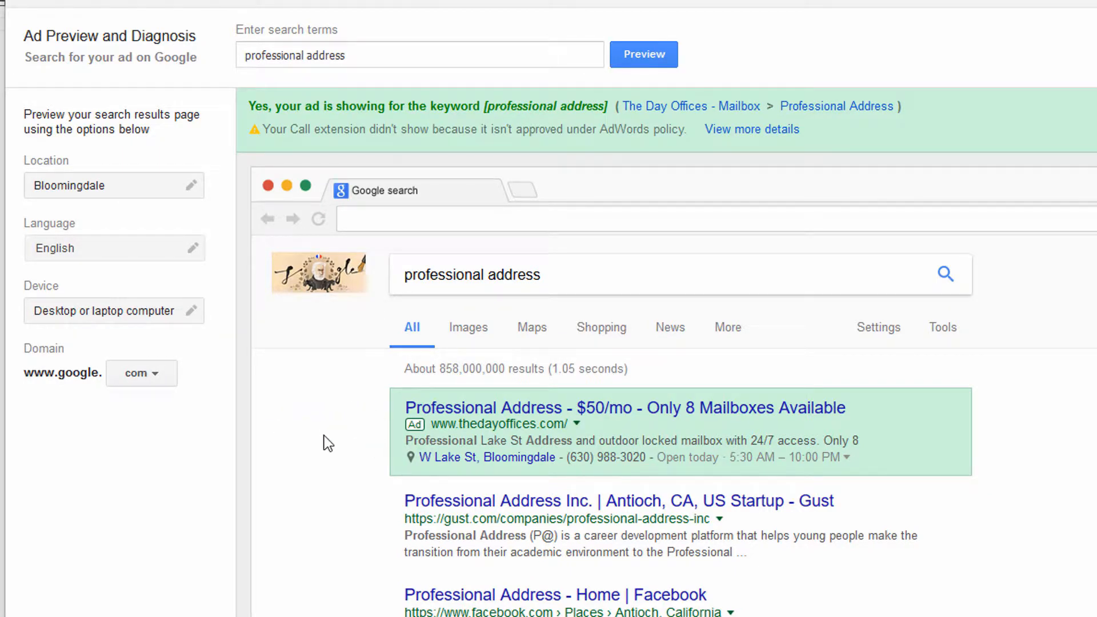
scroll(down, 3)
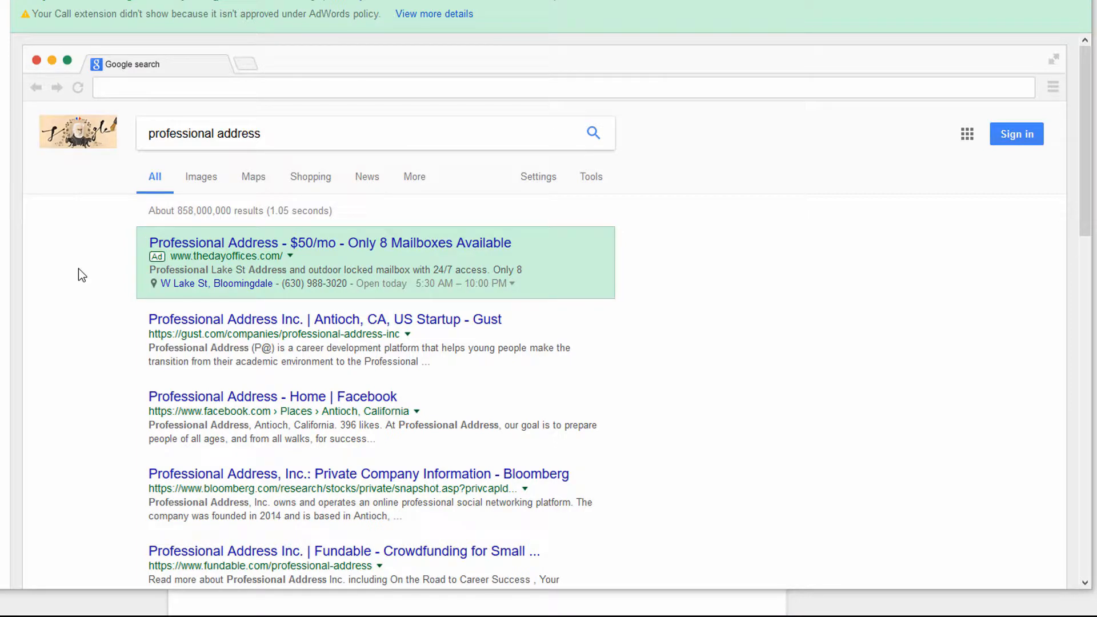
mouse_move(136, 288)
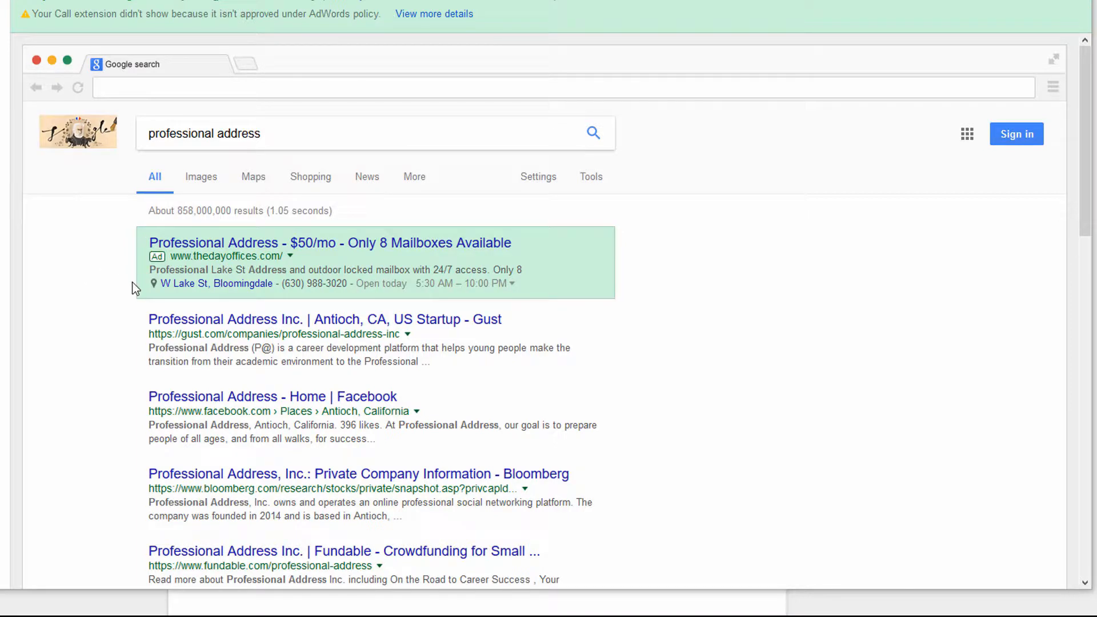
mouse_move(160, 309)
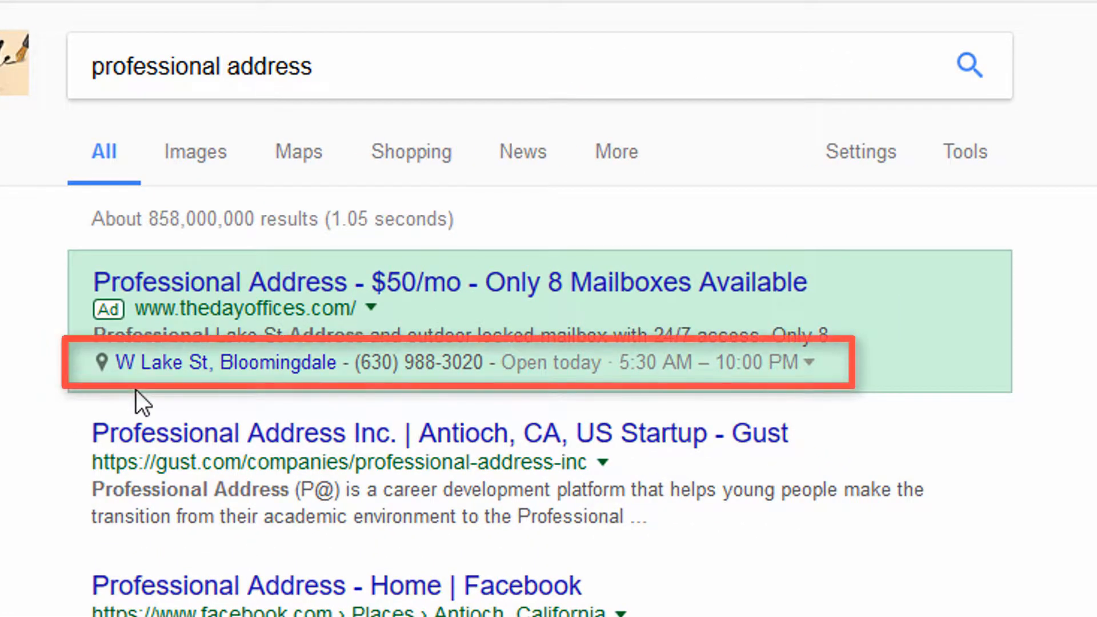
mouse_move(216, 400)
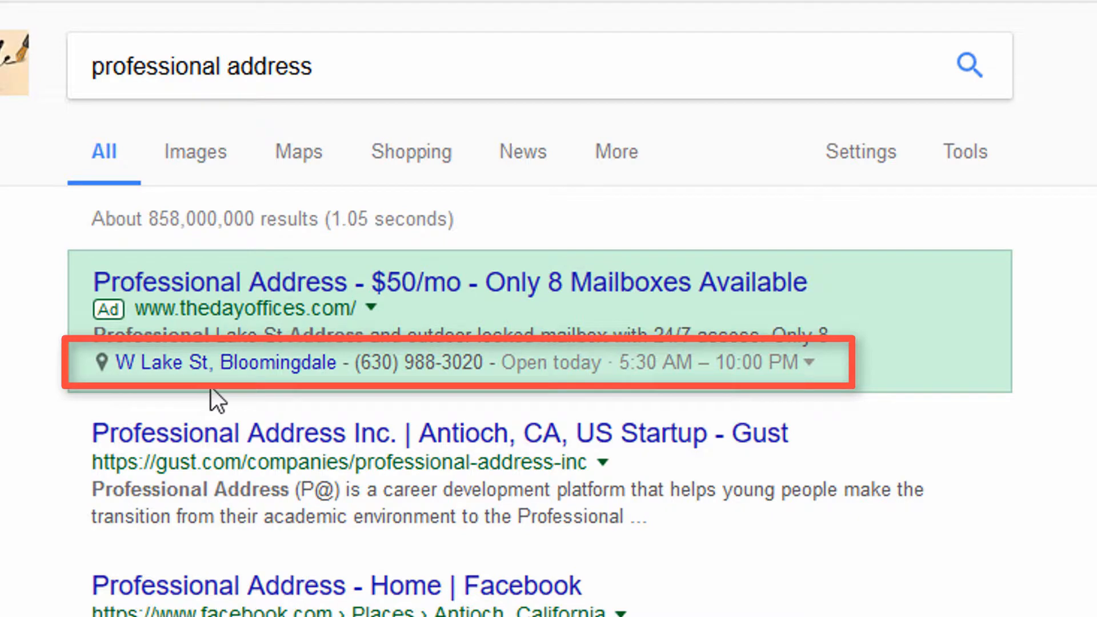
mouse_move(603, 402)
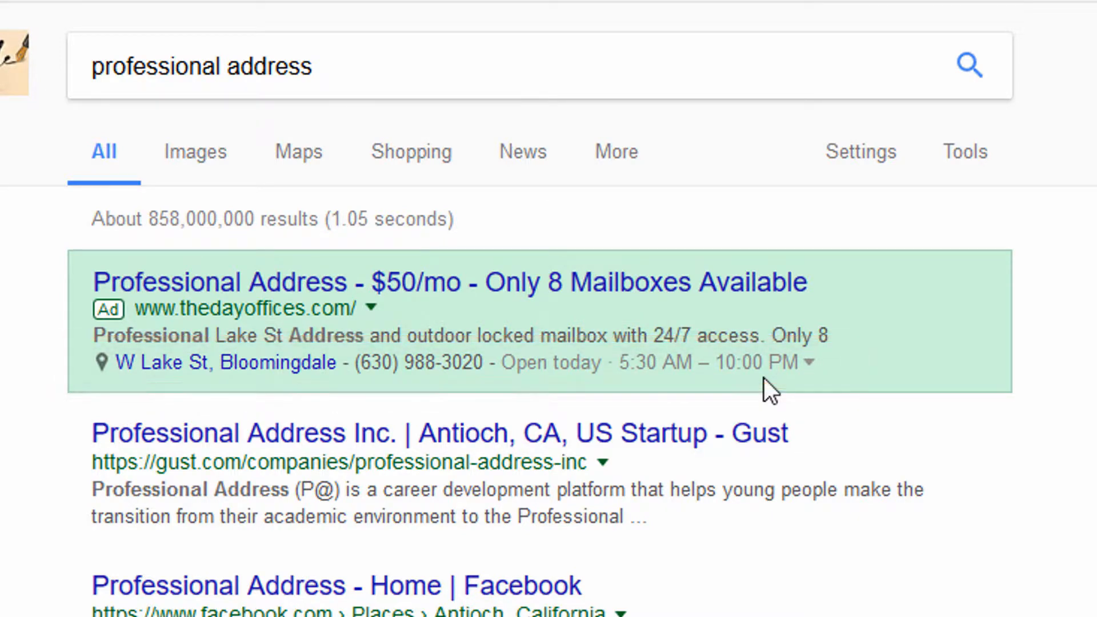
mouse_move(596, 395)
text(professional address mailb)
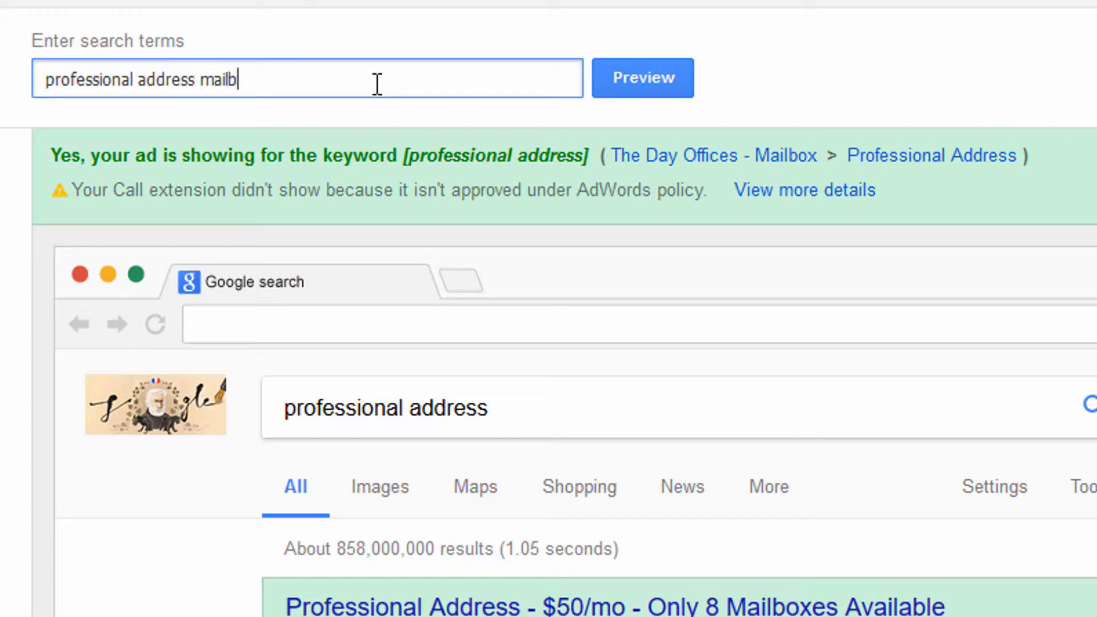
Preview the search 'professional address mailbox' and review that the ad isn't showing.
text(ox)
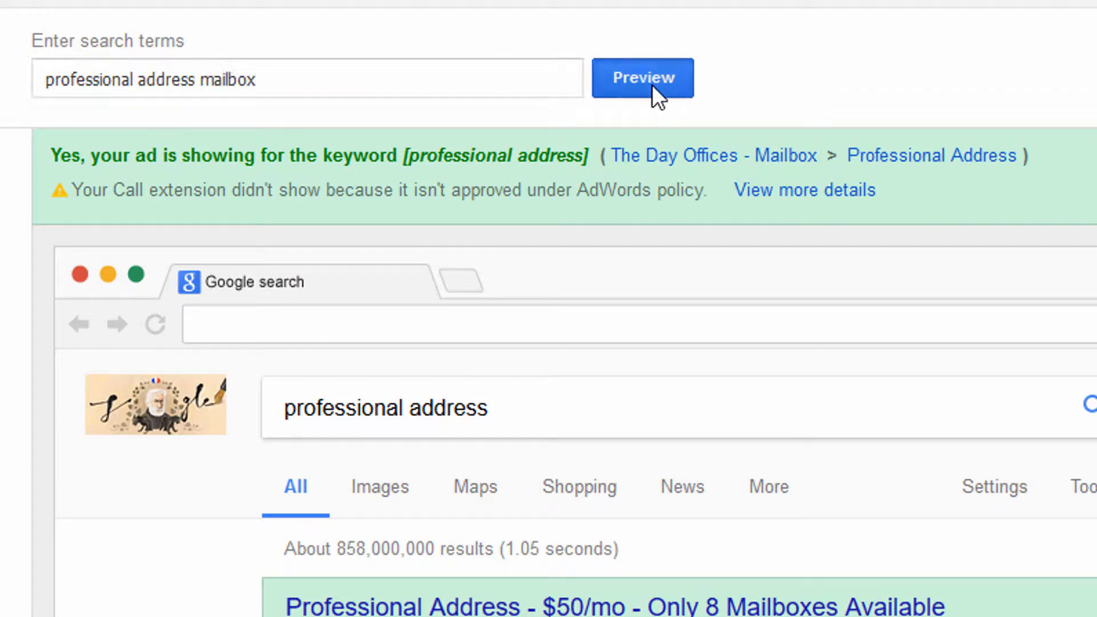
click(643, 77)
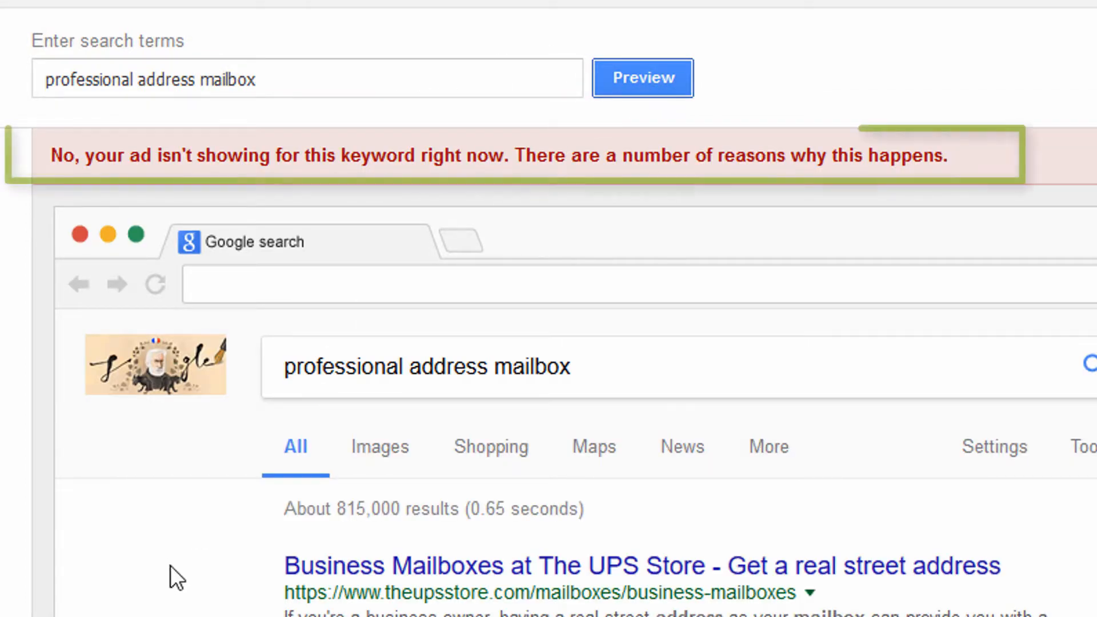
scroll(down, 3)
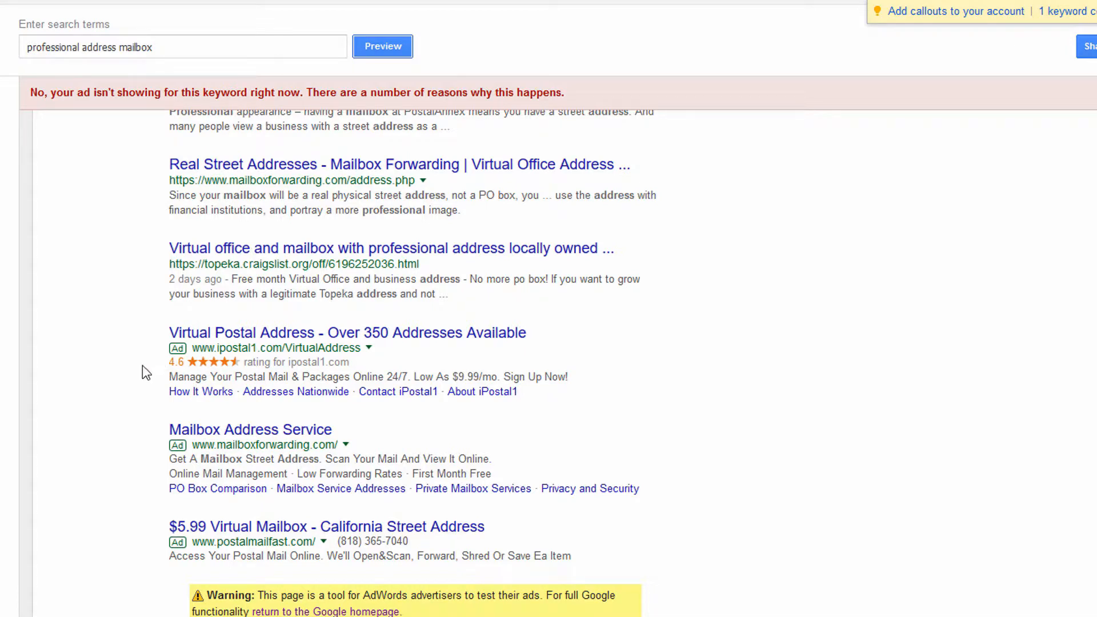
mouse_move(184, 393)
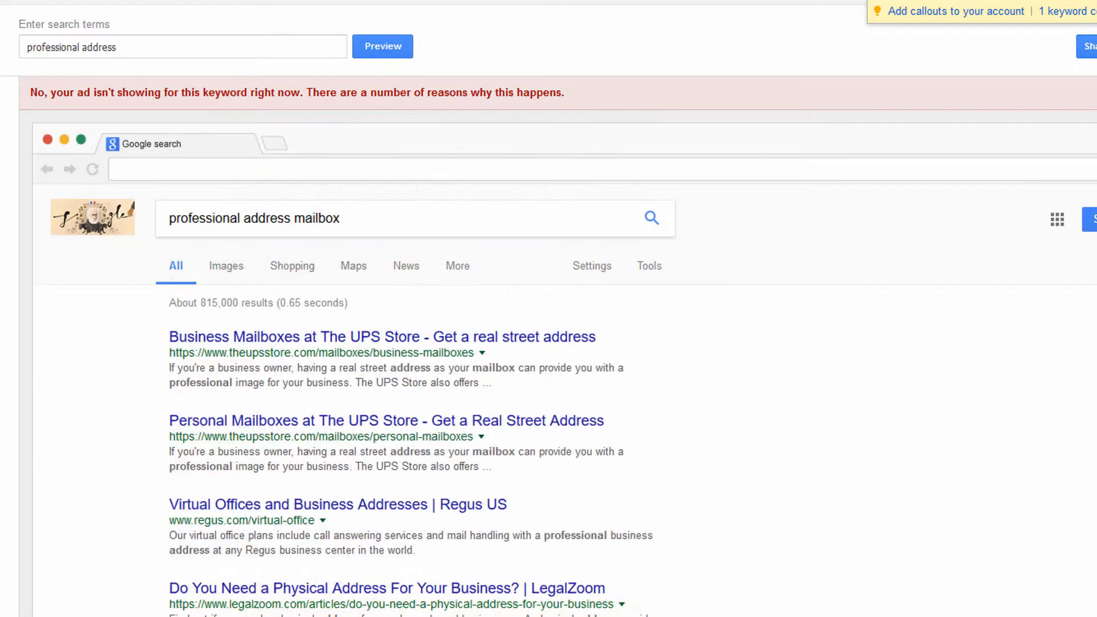
Switch the preview device to 'Mobile device with full browser (e.g. iPhone)'.
click(382, 46)
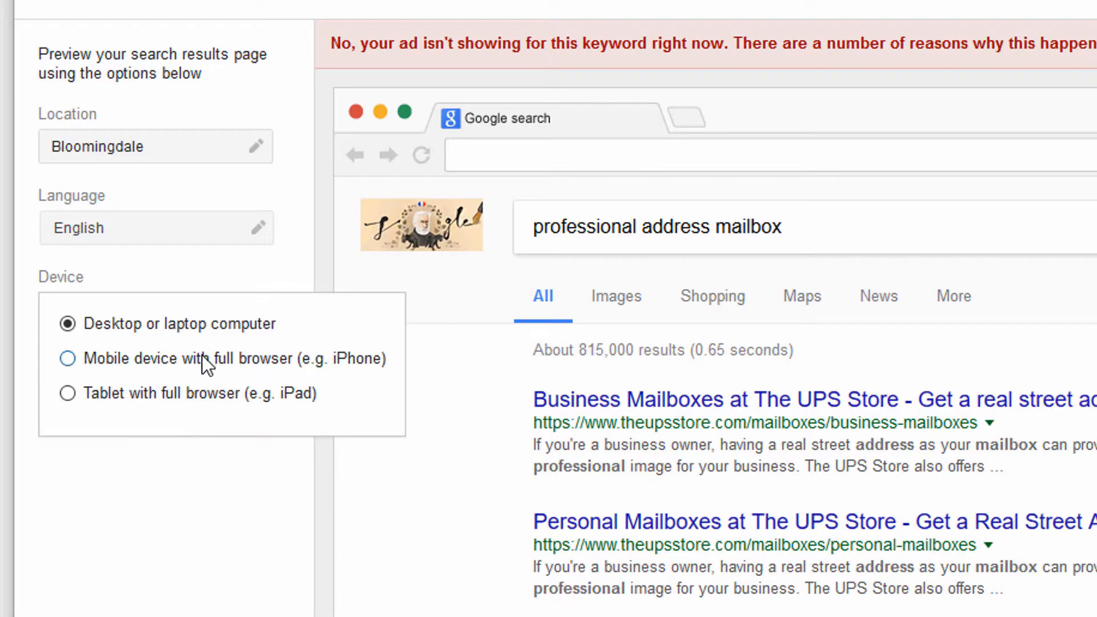
click(68, 358)
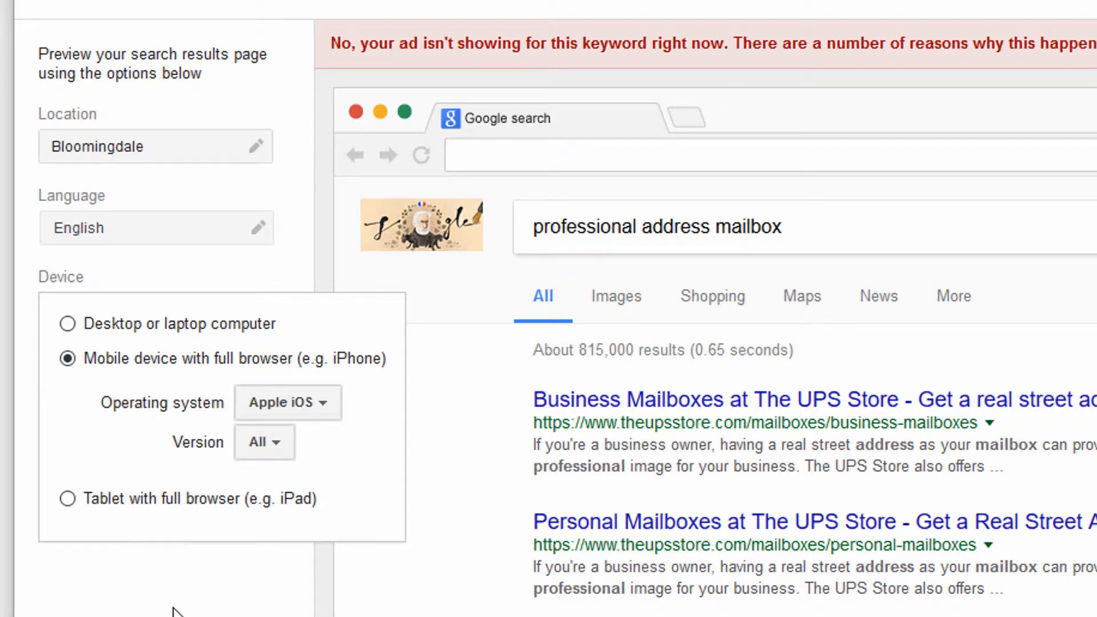
click(495, 34)
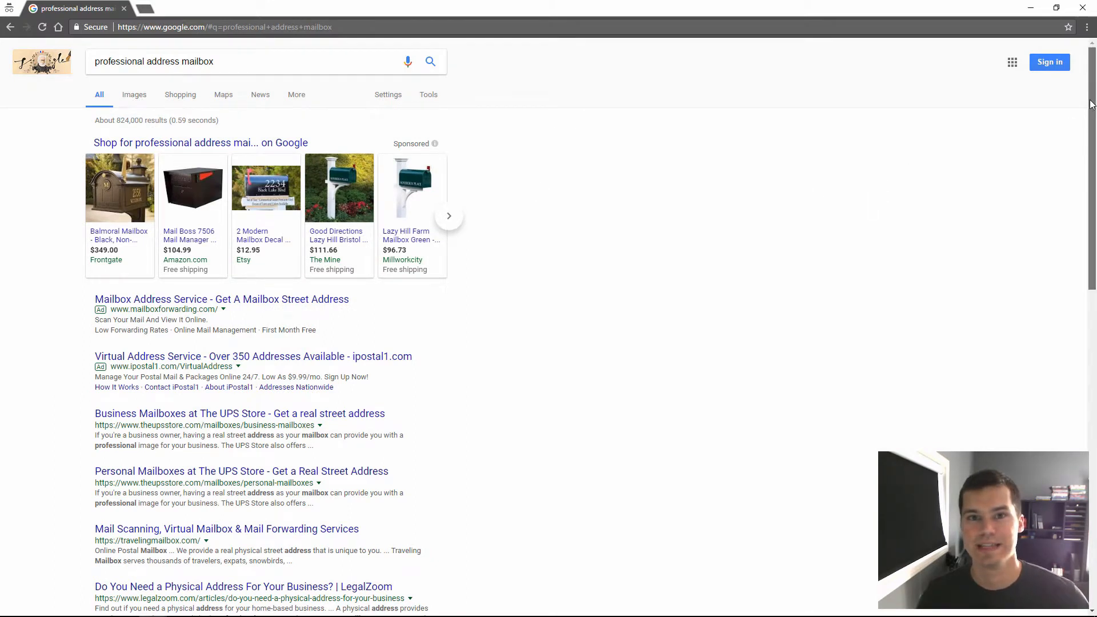
scroll(down, 3)
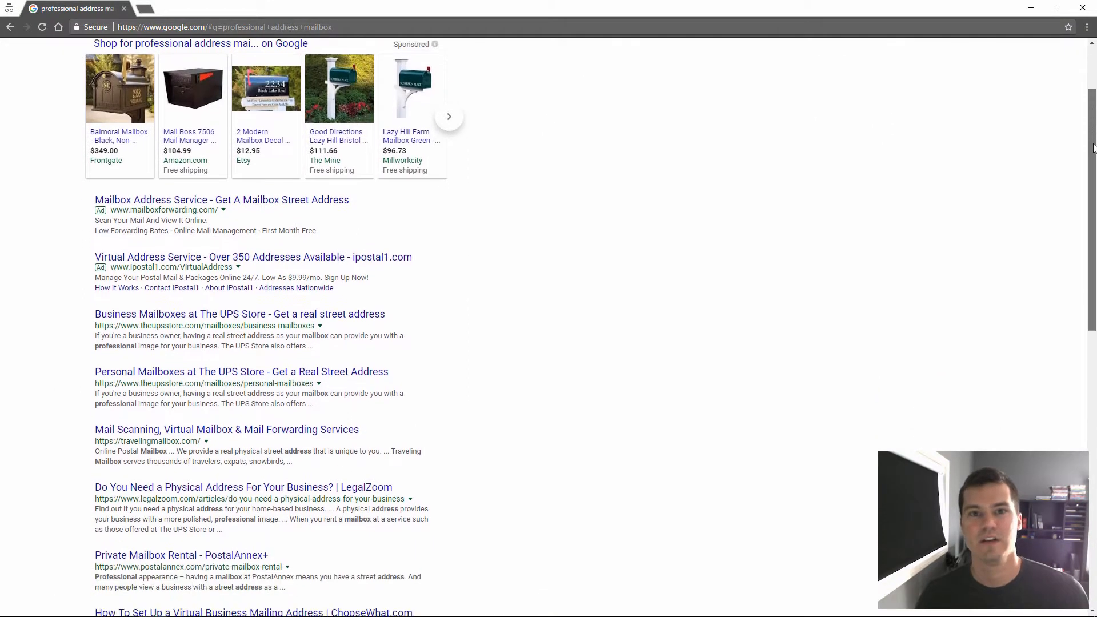
scroll(down, 3)
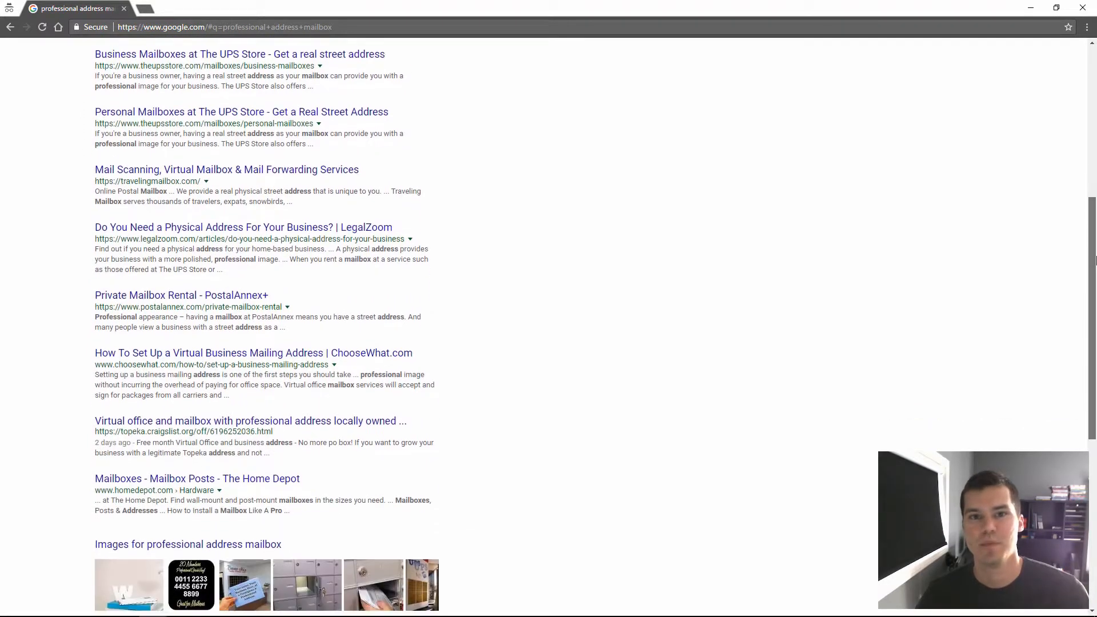
scroll(down, 3)
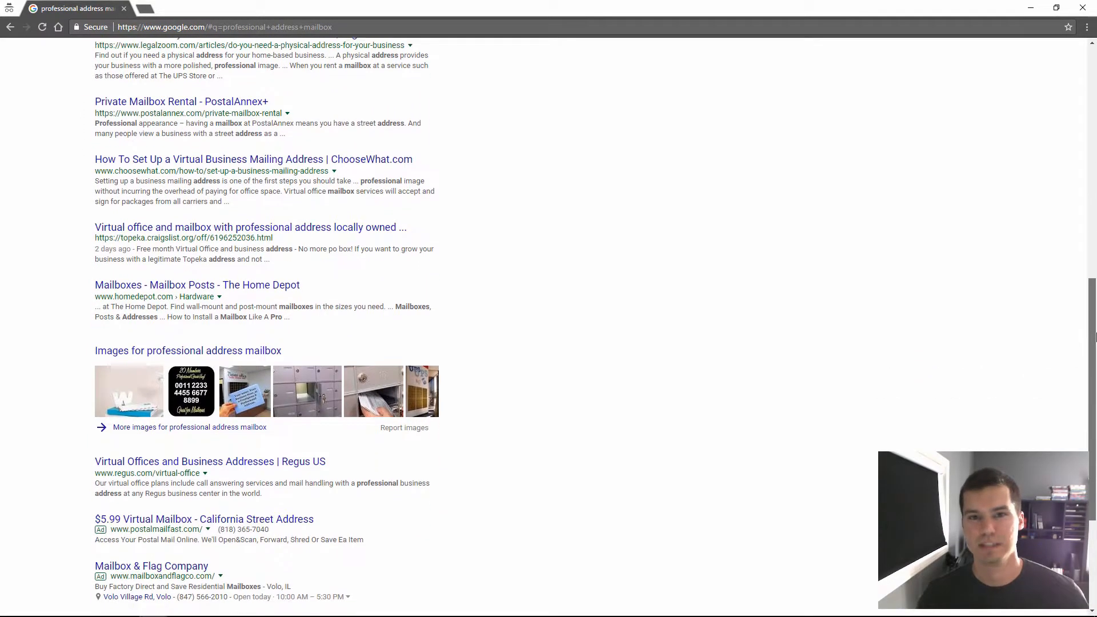